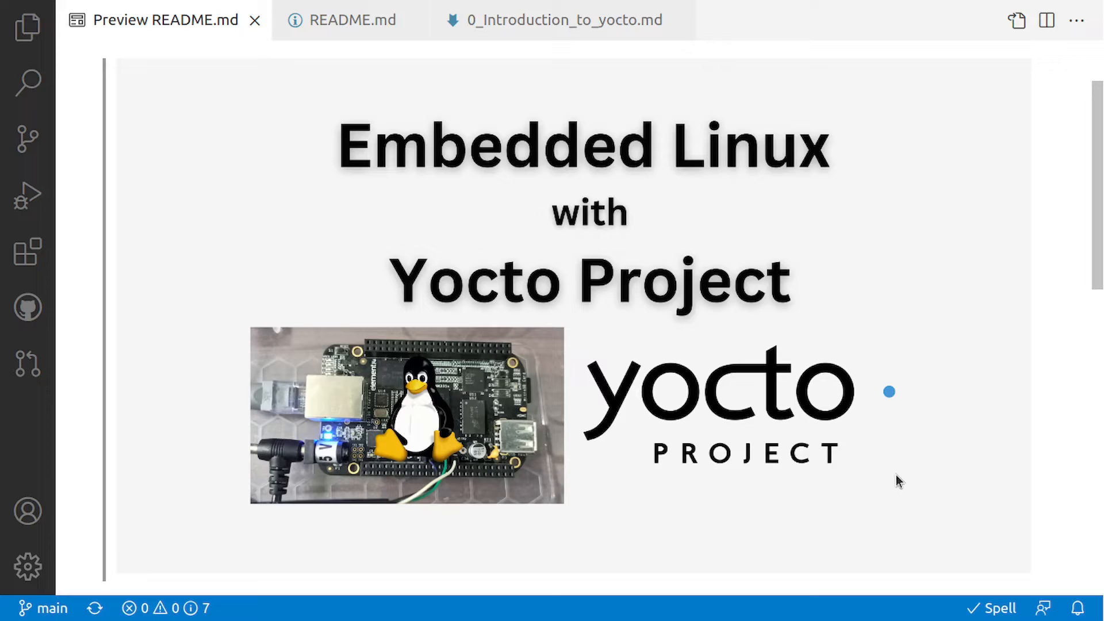
- Scroll down through the rendered Introduction to Yocto Project notes
{"action": "scroll", "scroll_direction": "down", "scroll_amount": 3}
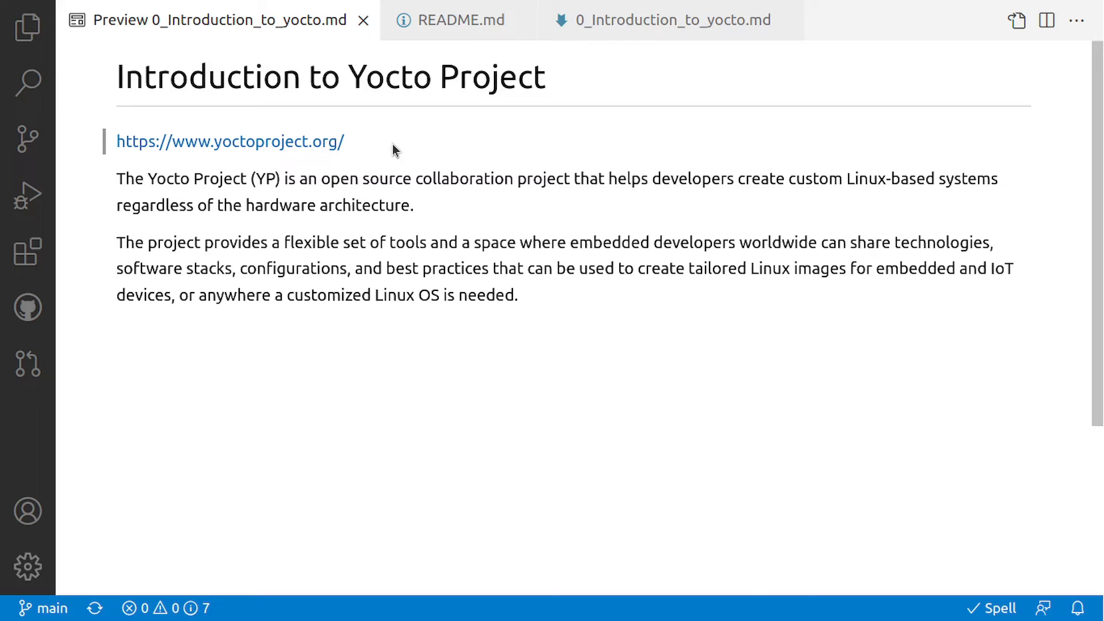
{"action": "left_click", "coordinate": [230, 141]}
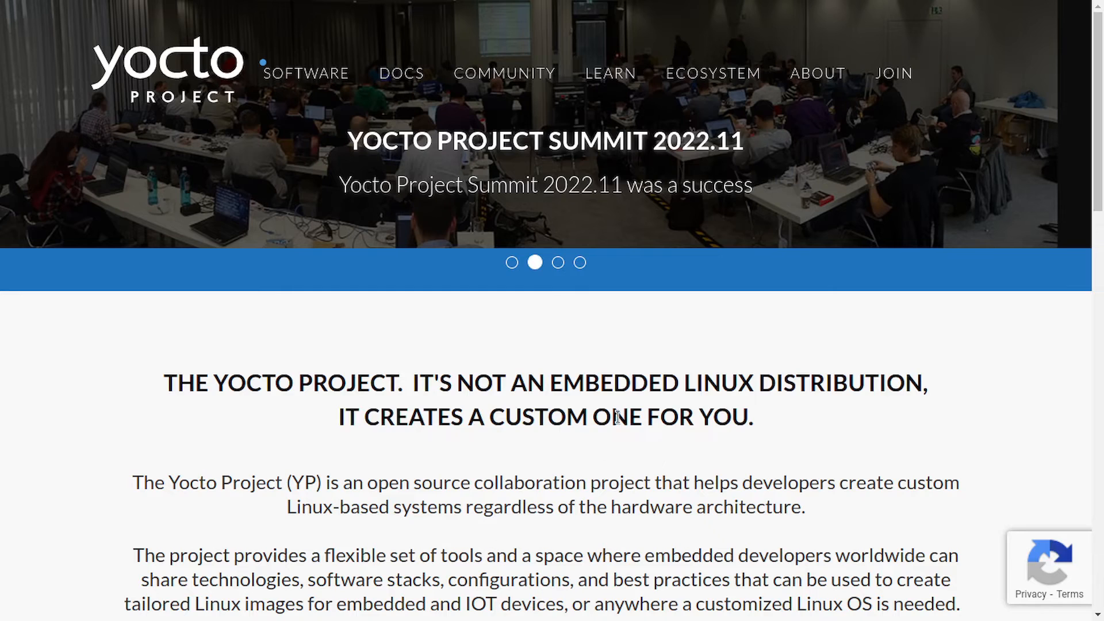
{"action": "mouse_move", "coordinate": [786, 424]}
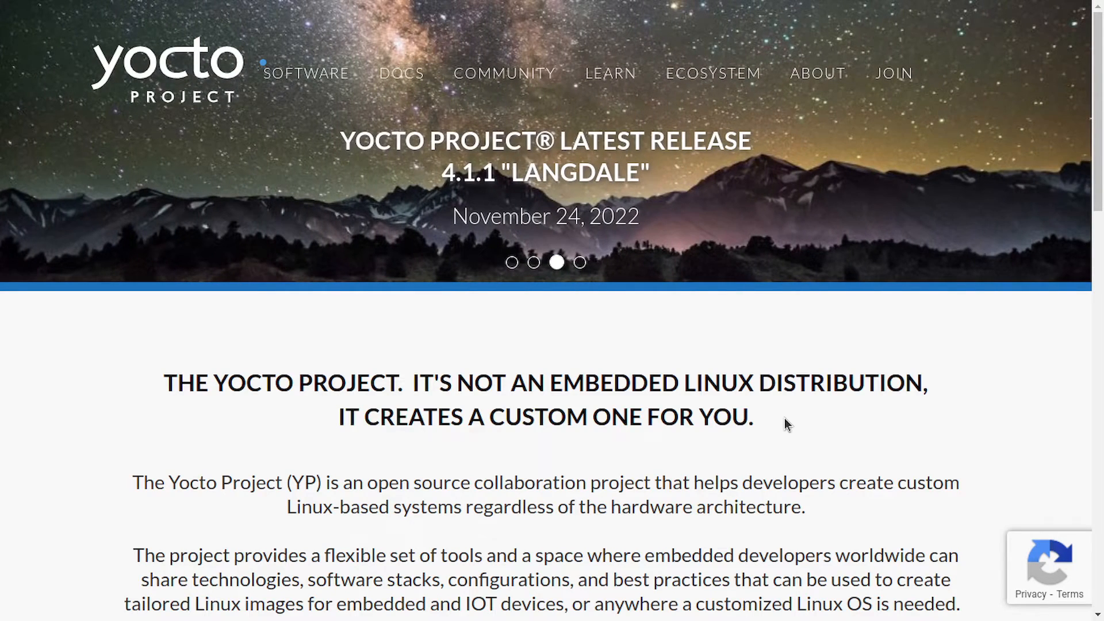
- Scroll to the Capabilities, Get Started Here and Bookmark This Doc sections
{"action": "scroll", "scroll_direction": "down", "scroll_amount": 3}
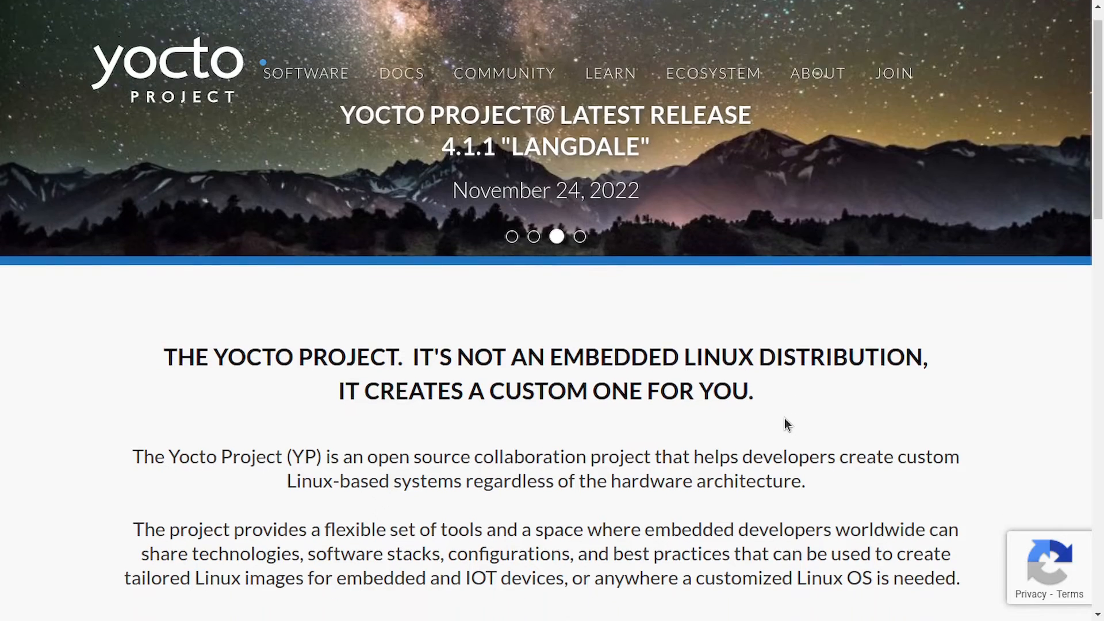
{"action": "scroll", "scroll_direction": "down", "scroll_amount": 3}
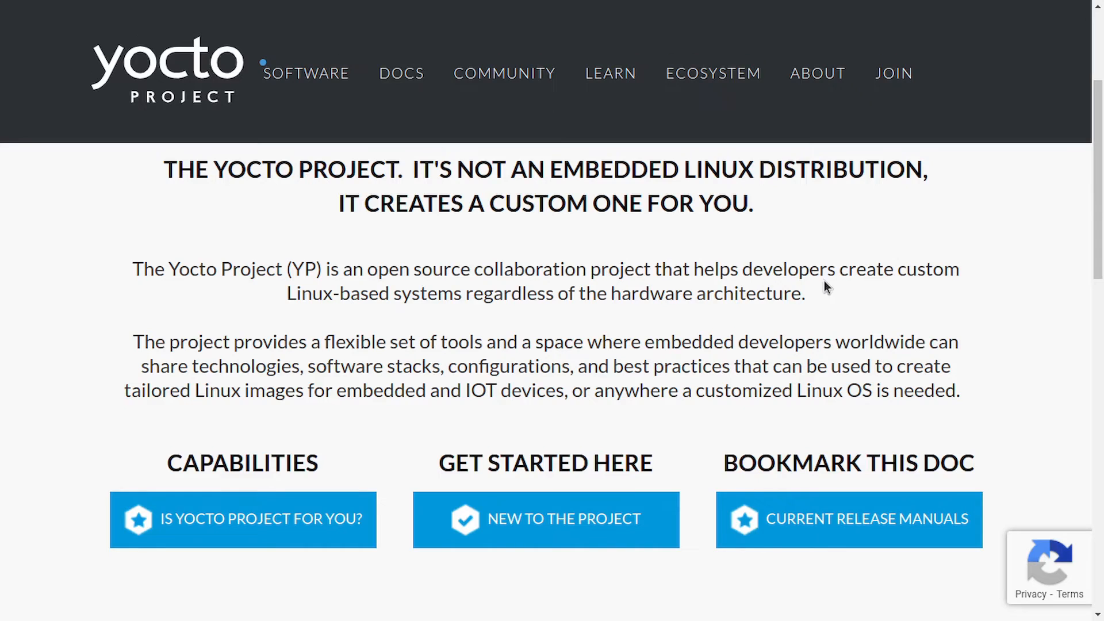
{"action": "mouse_move", "coordinate": [344, 315]}
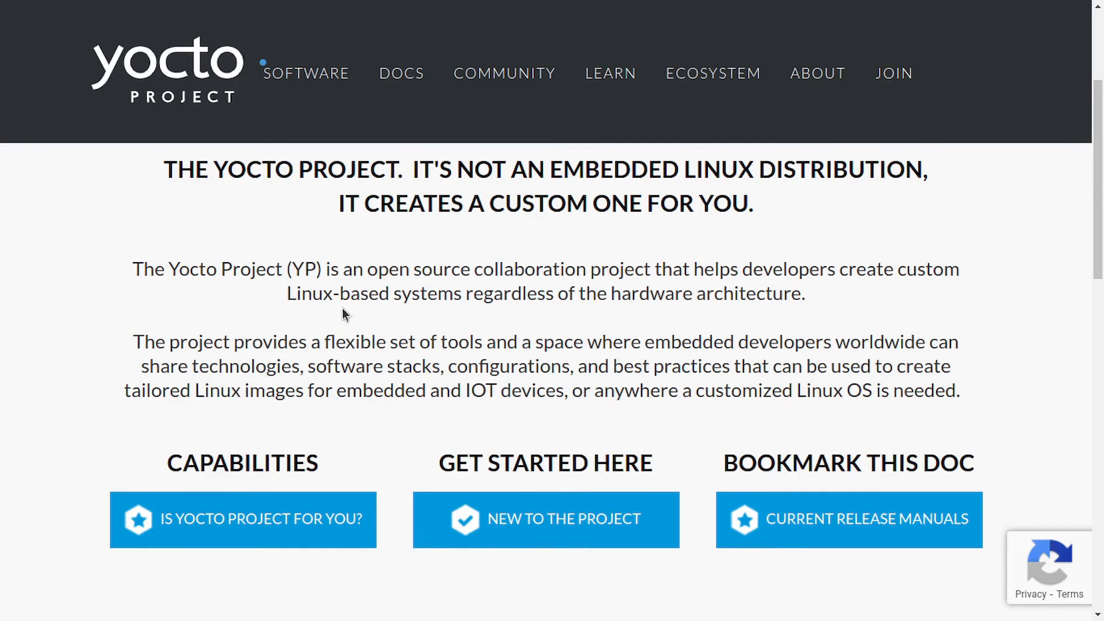
{"action": "mouse_move", "coordinate": [596, 300]}
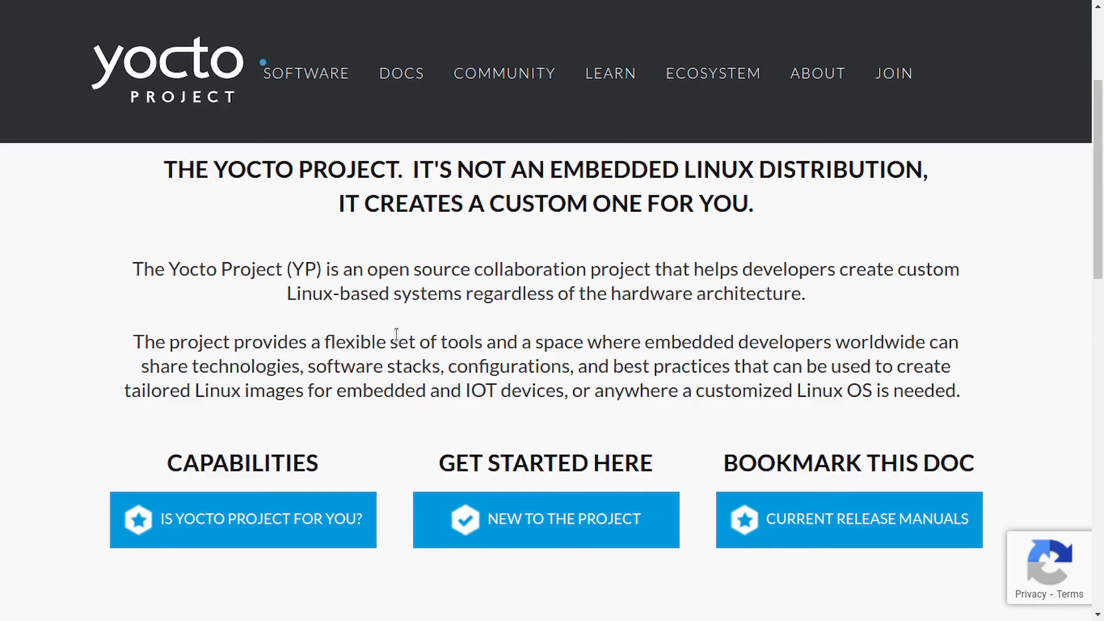
{"action": "mouse_move", "coordinate": [468, 349]}
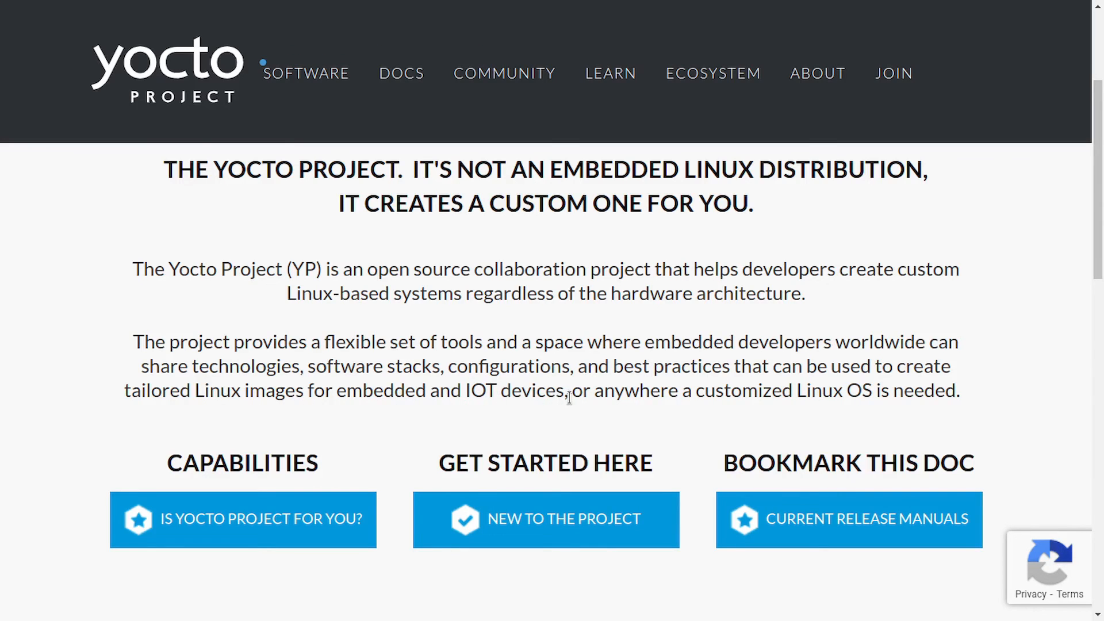
{"action": "mouse_move", "coordinate": [759, 413]}
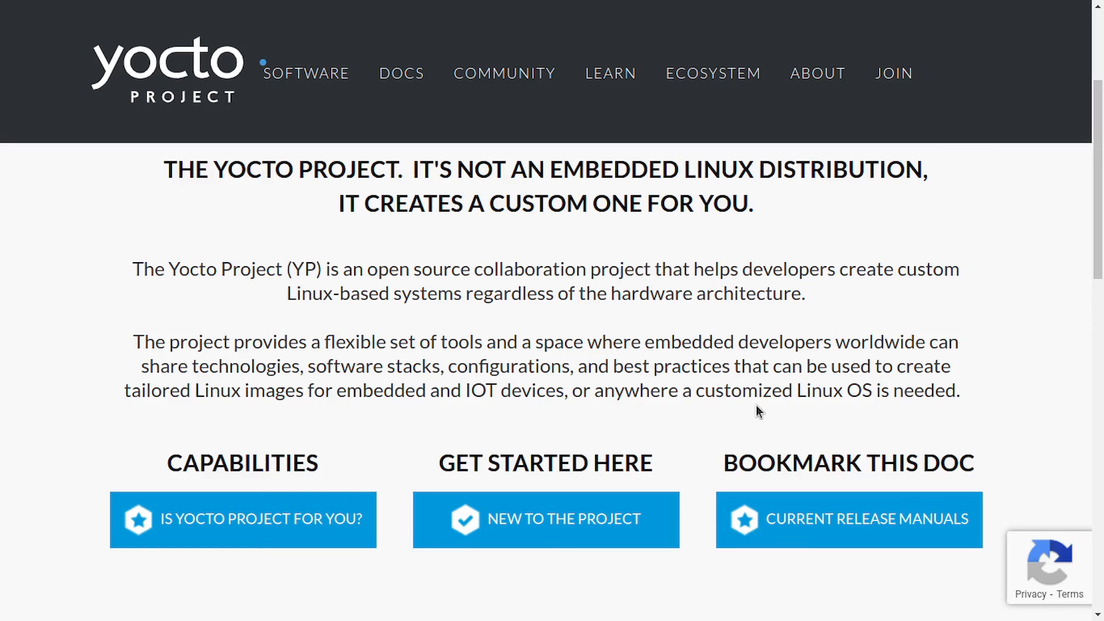
{"action": "mouse_move", "coordinate": [1028, 391]}
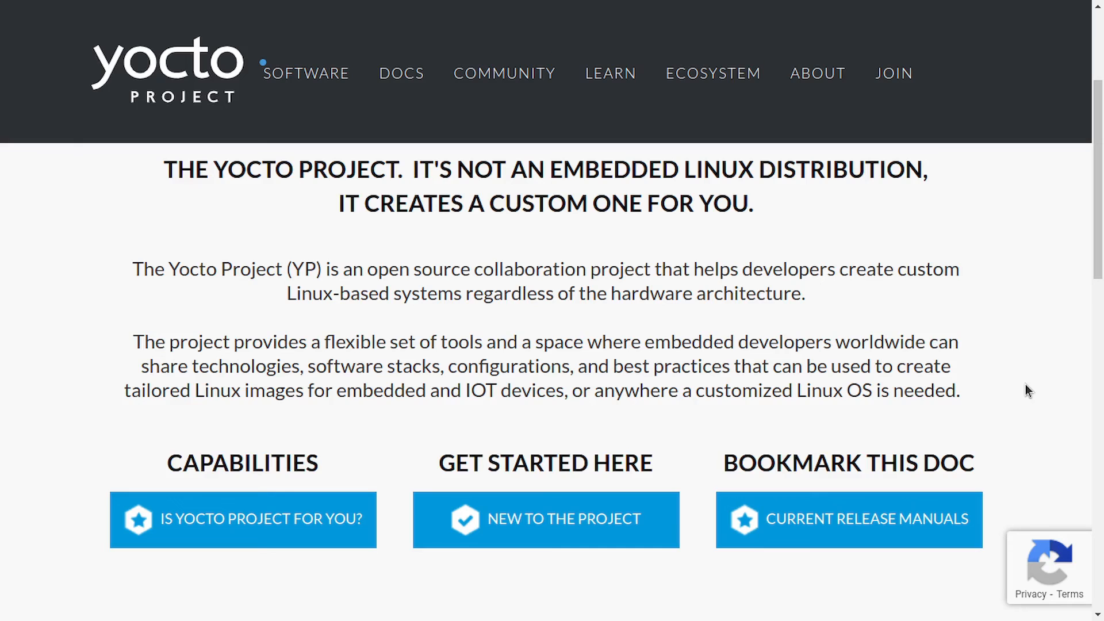
- Return to the README.md preview showing the Embedded Linux with Yocto Project banner
{"action": "left_click", "coordinate": [164, 19]}
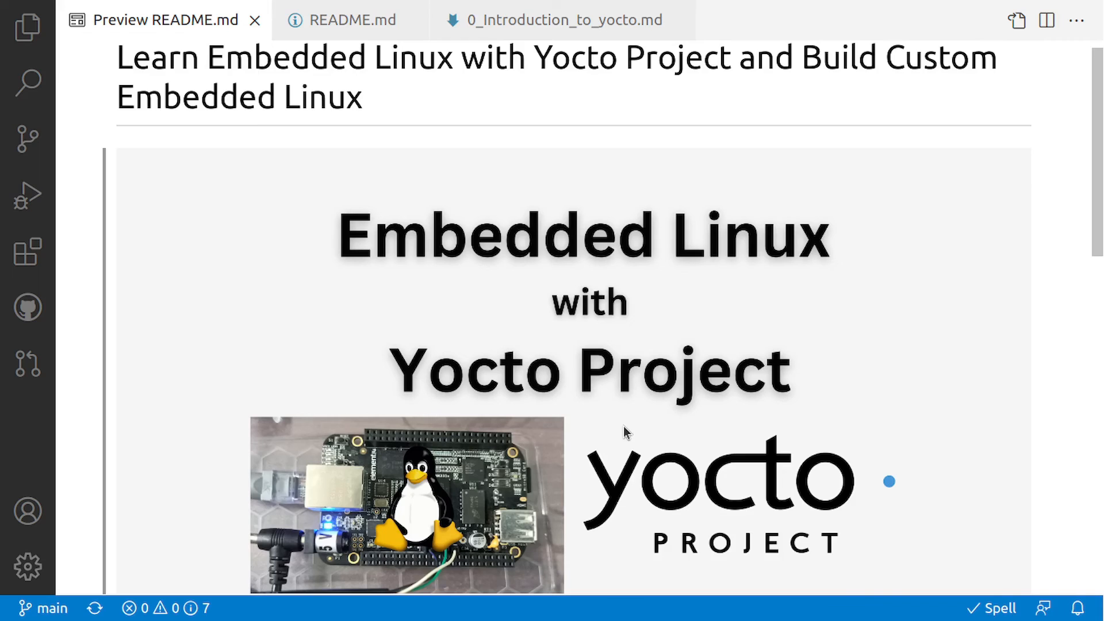